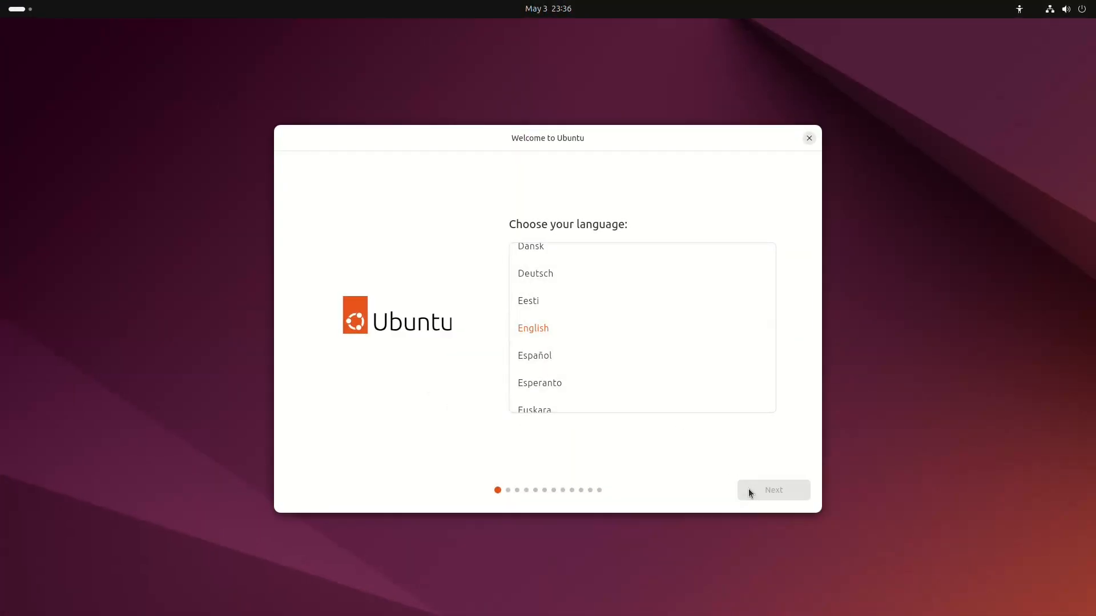
- Advance through language, accessibility, English (US) keyboard and wired connection with all defaults kept
click(772, 490)
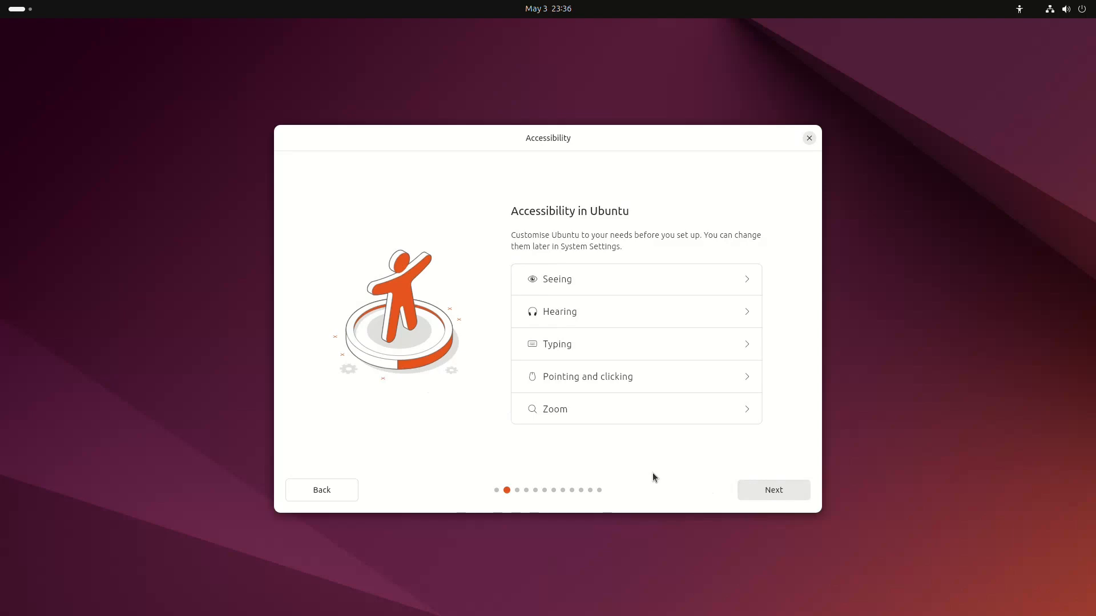
mouse_move(748, 311)
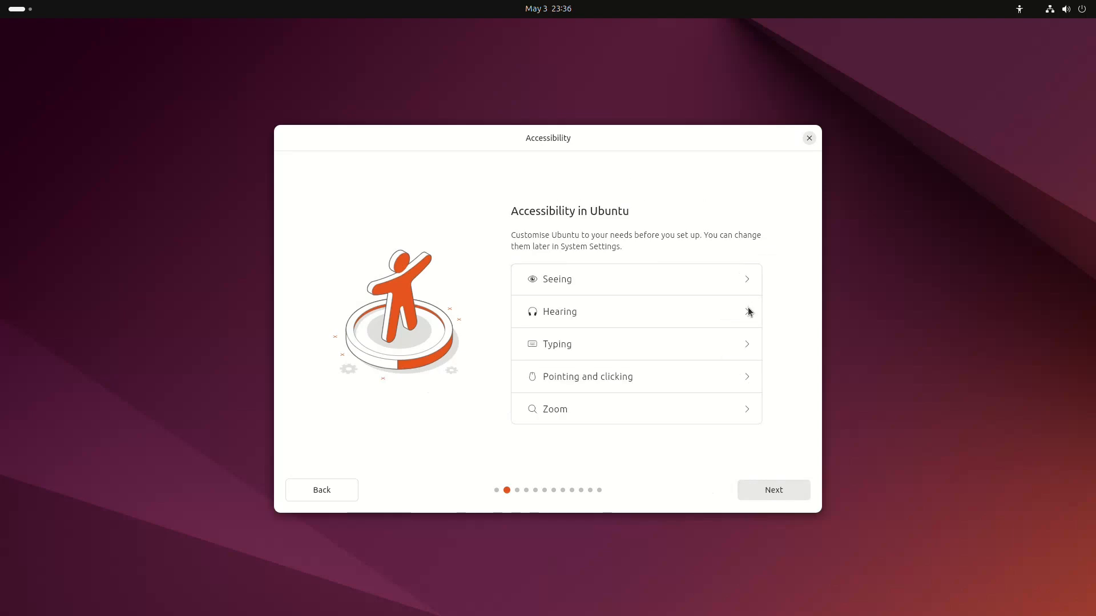
mouse_move(746, 349)
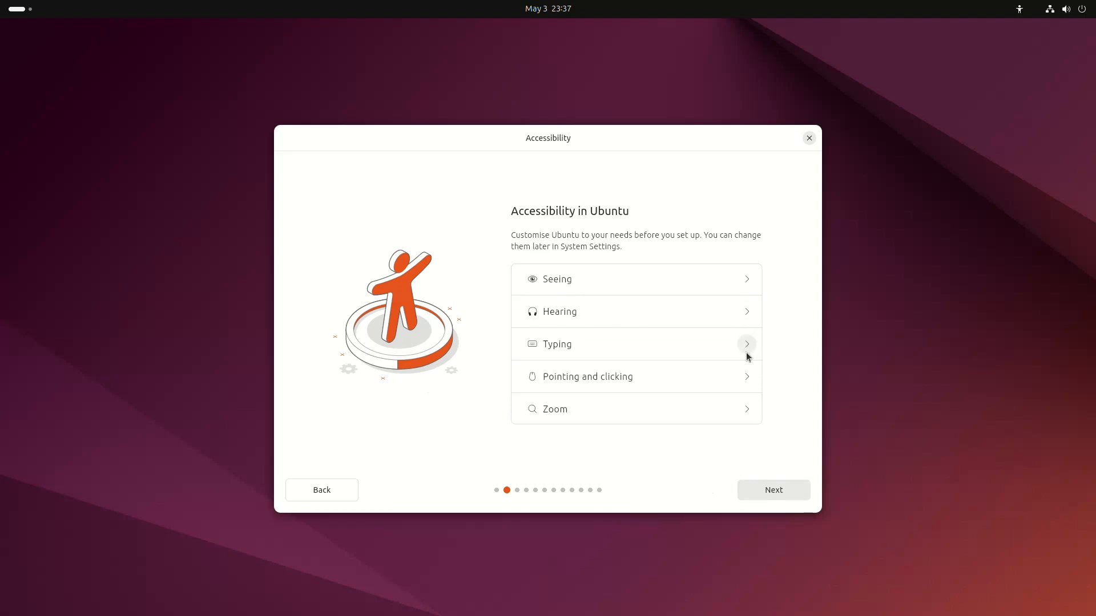
mouse_move(750, 394)
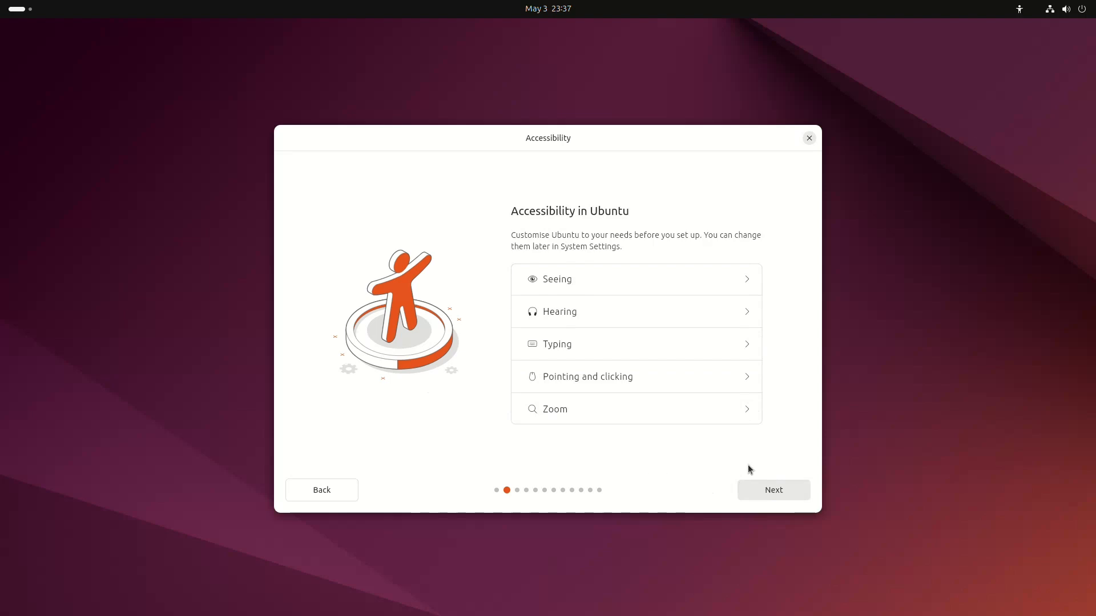
click(772, 490)
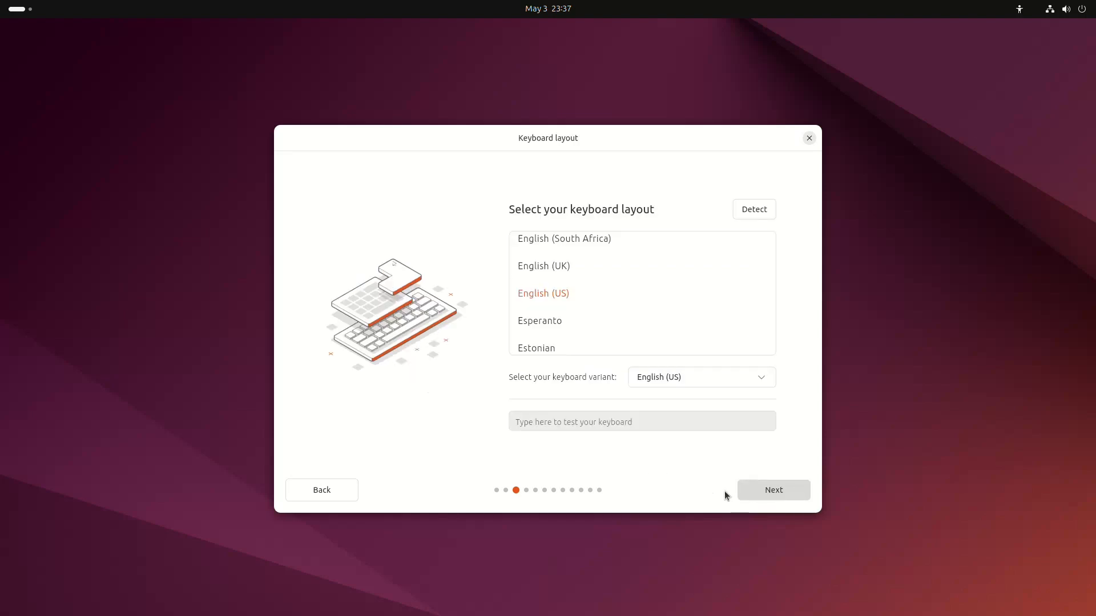
click(773, 489)
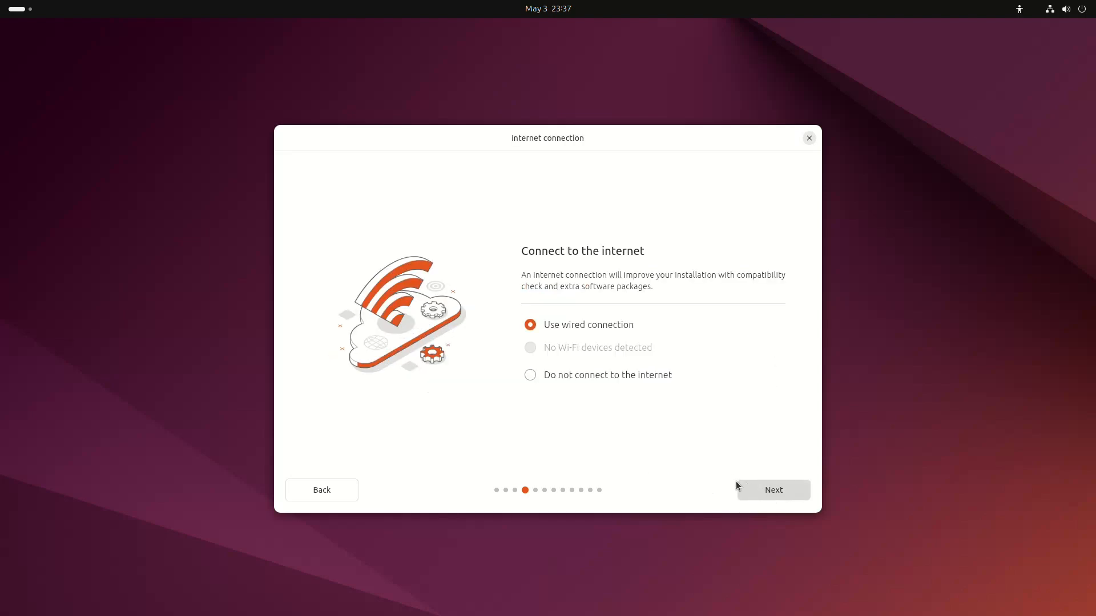
click(772, 489)
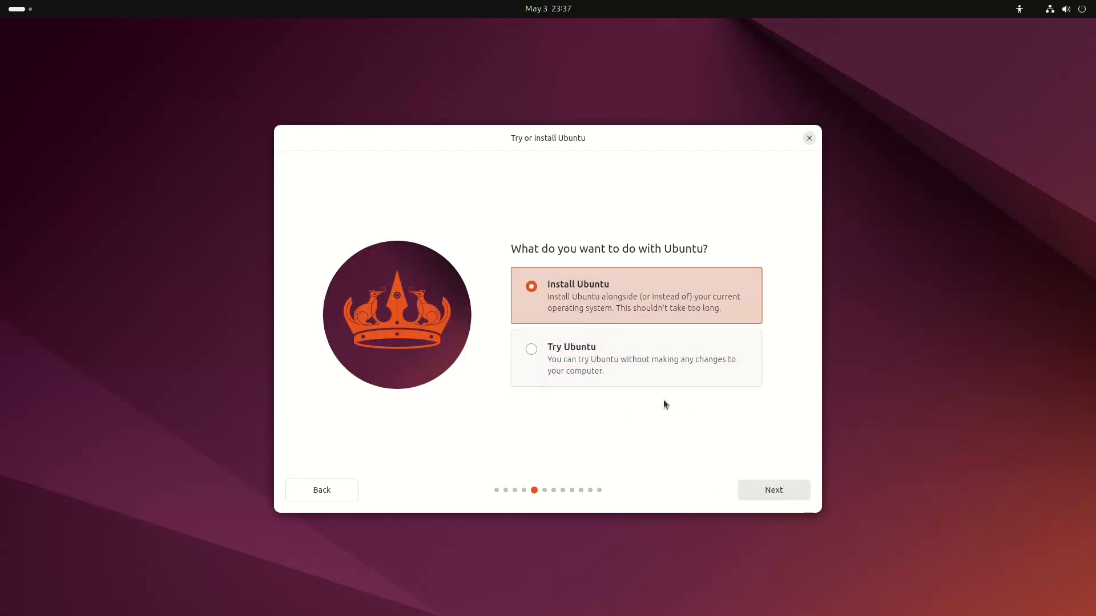
- Continue with Install Ubuntu, try Extended apps, then settle on Default selection and proceed
click(773, 489)
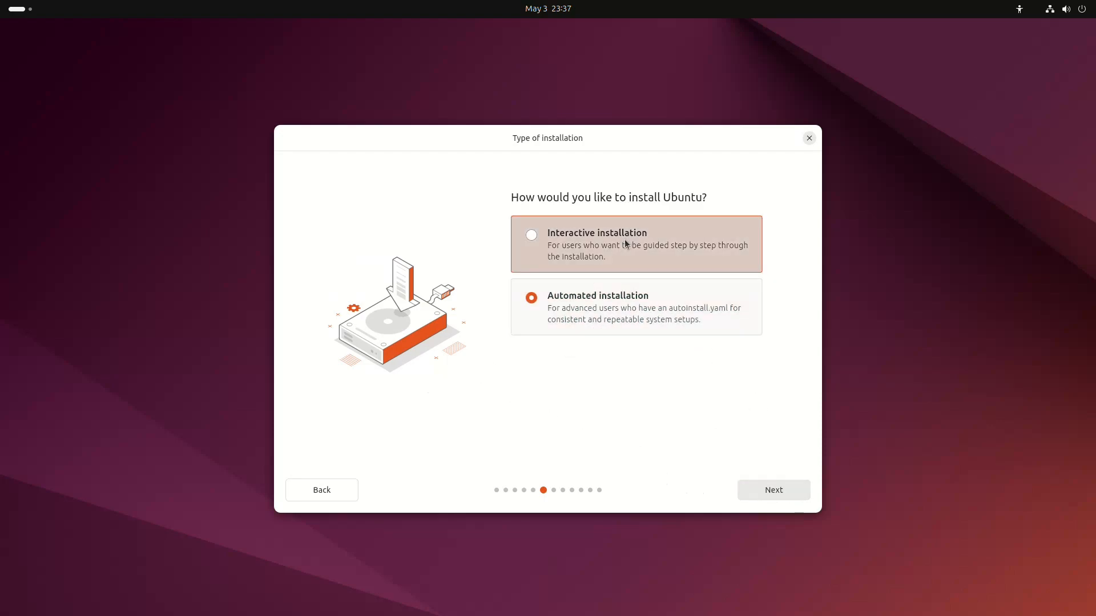
click(772, 490)
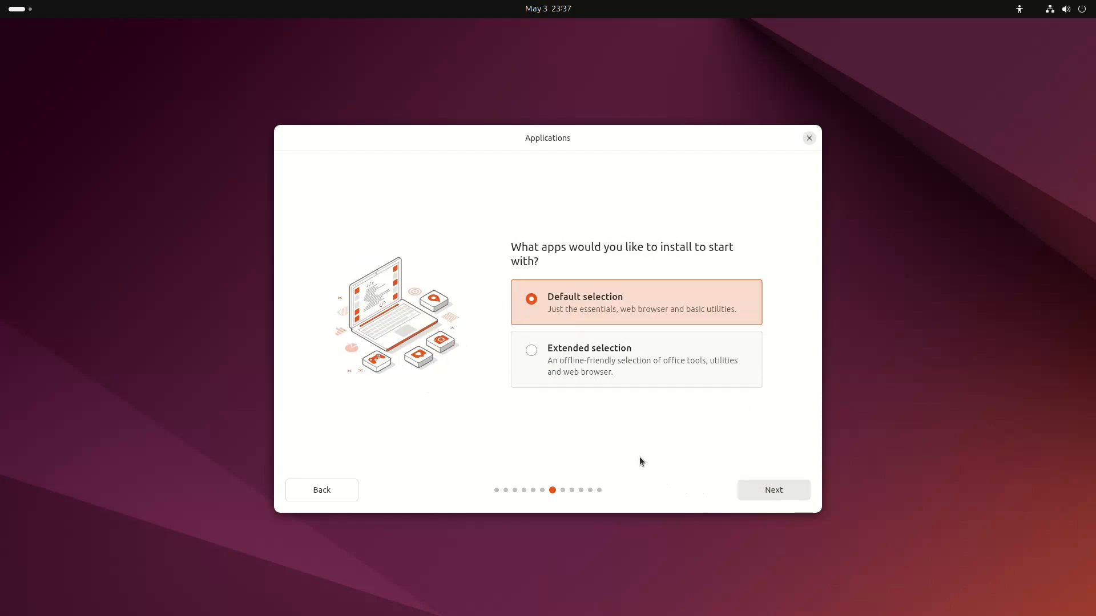
click(589, 348)
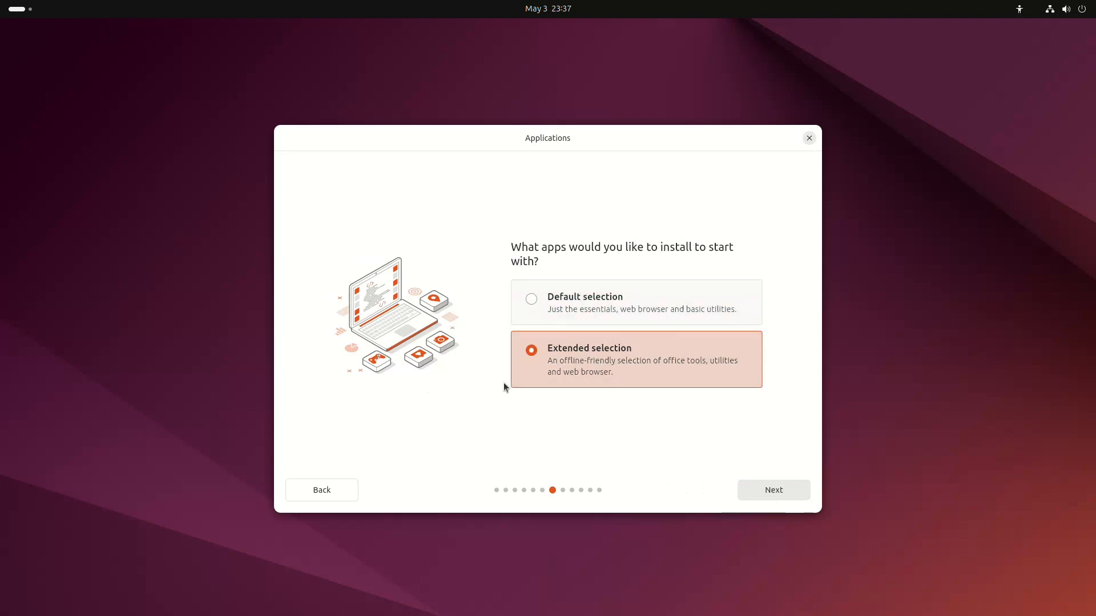
mouse_move(582, 317)
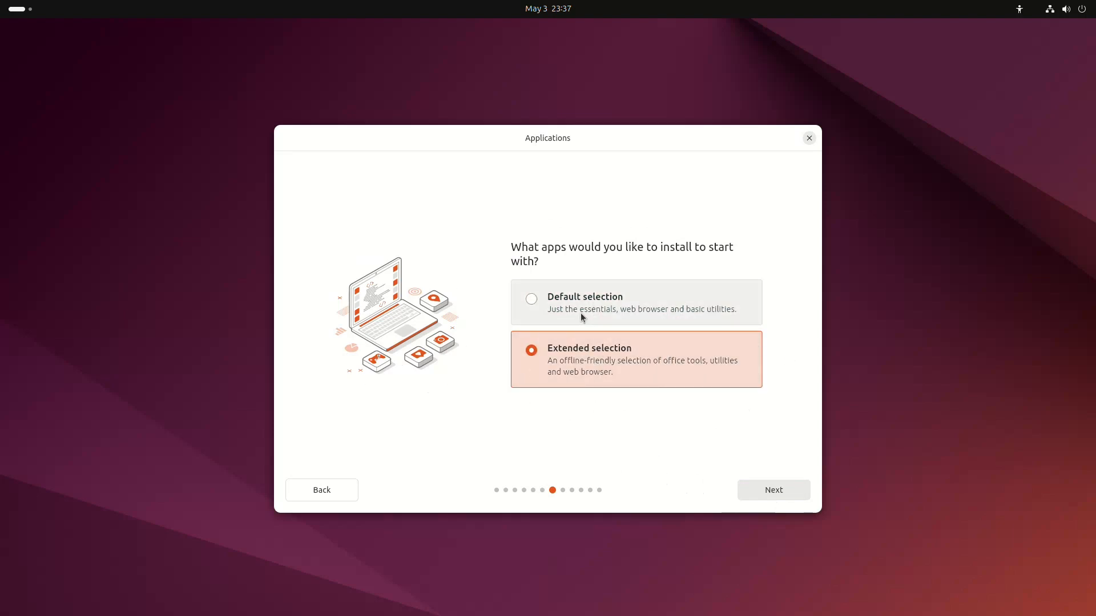
click(532, 299)
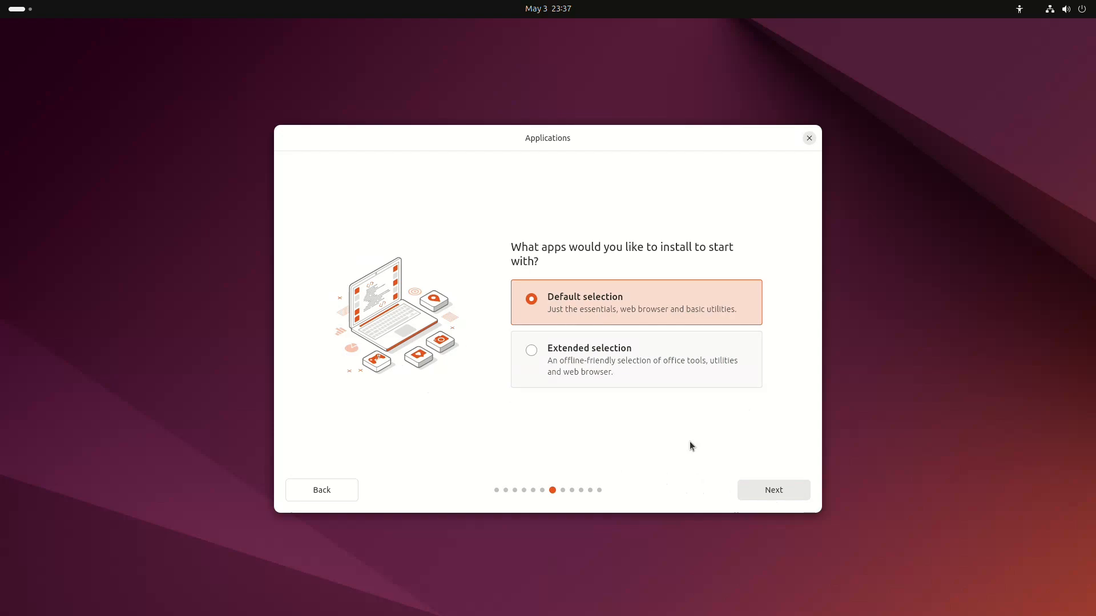
click(772, 489)
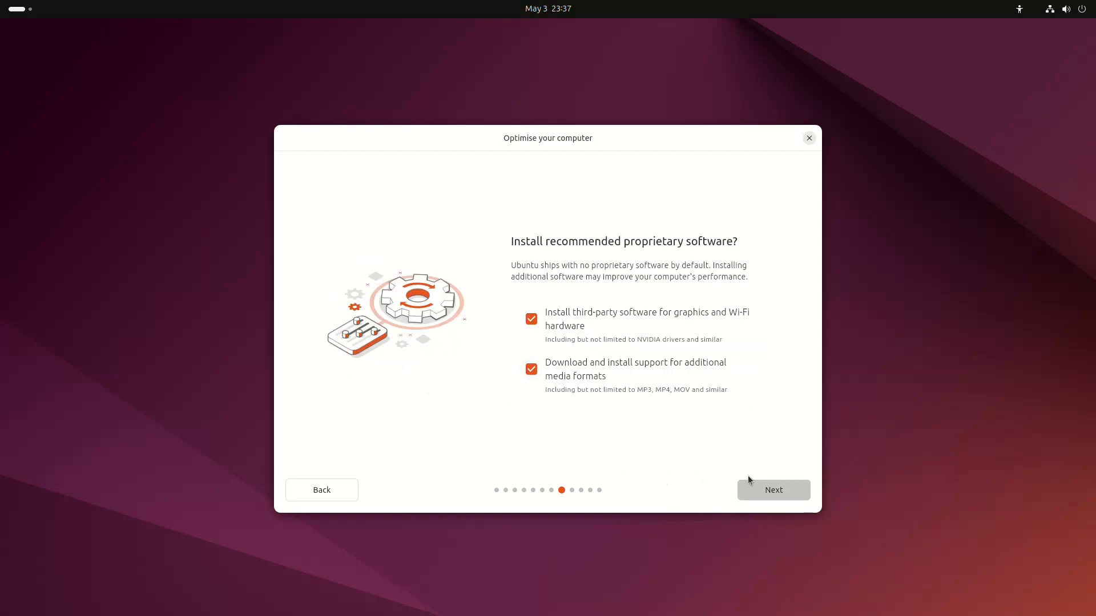
- Accept proprietary drivers and media support, try LVM and ZFS options, then erase the disk and install
click(772, 490)
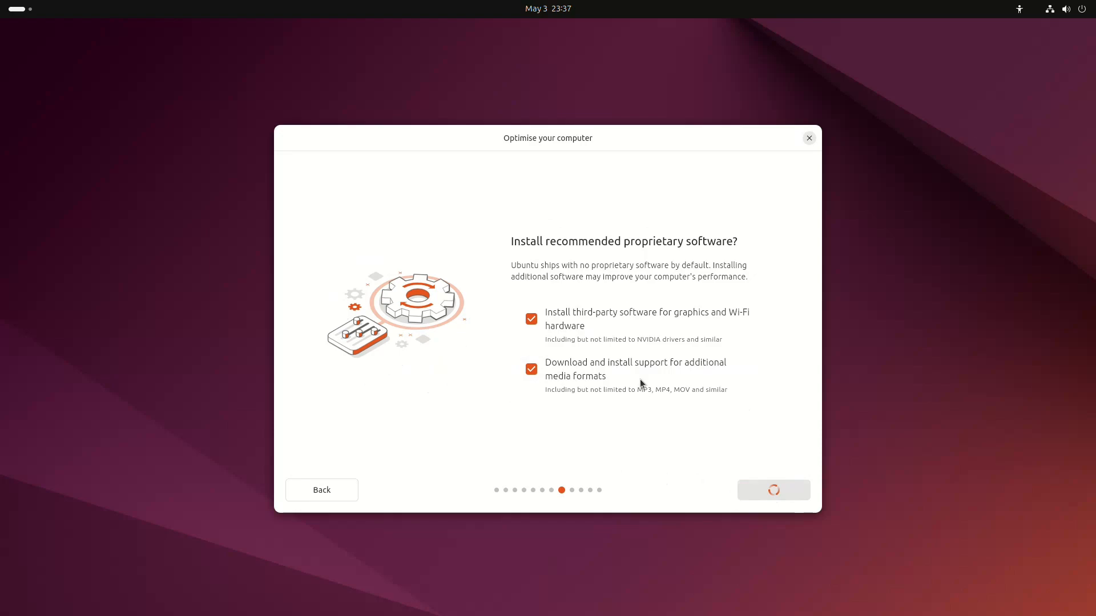
mouse_move(609, 446)
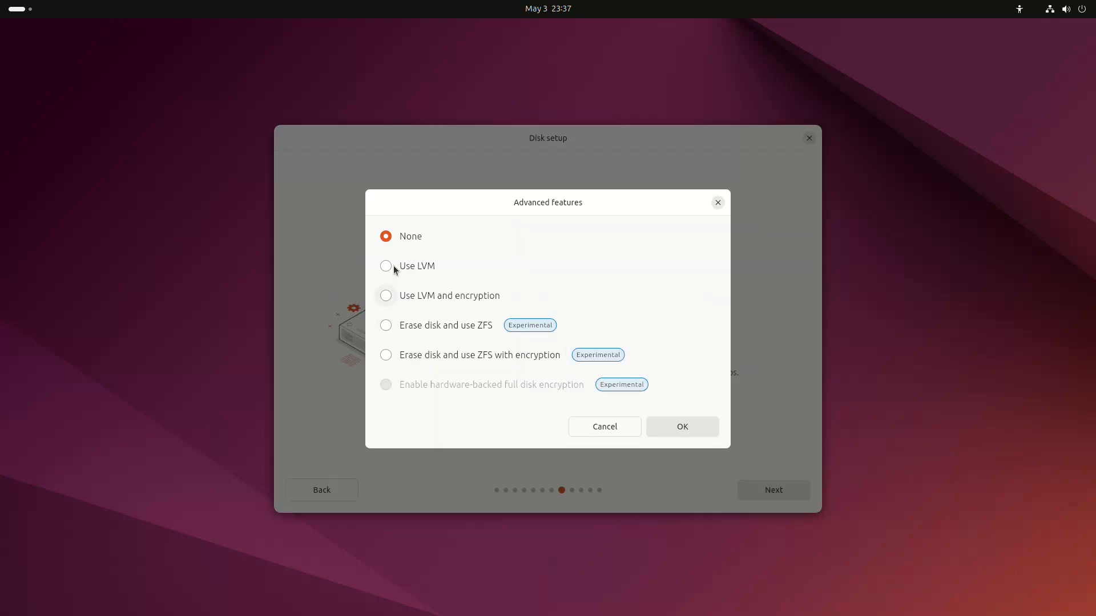
click(385, 295)
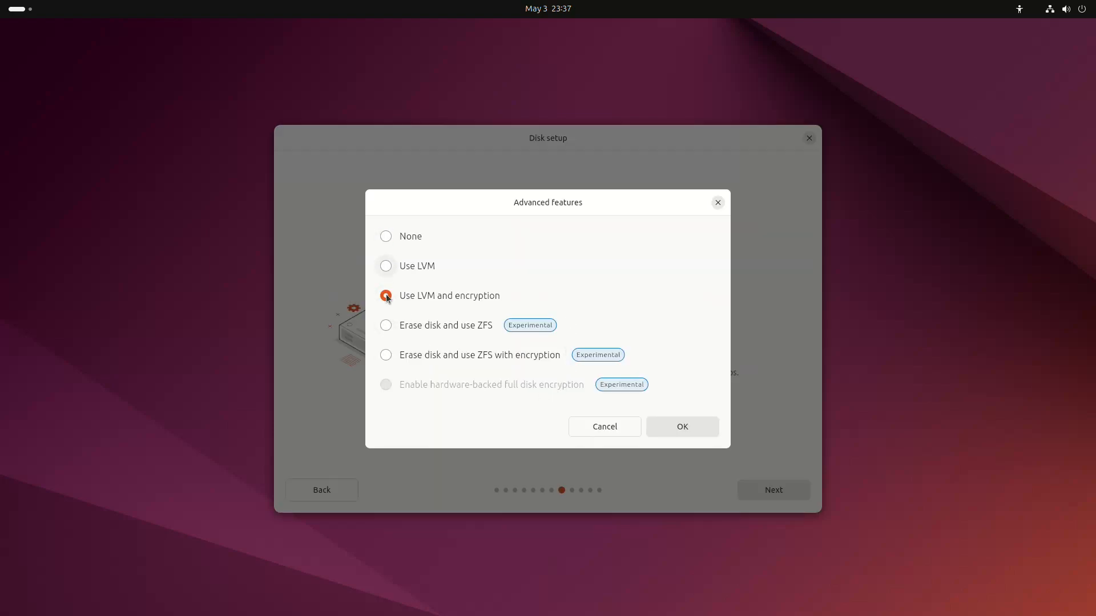
click(385, 325)
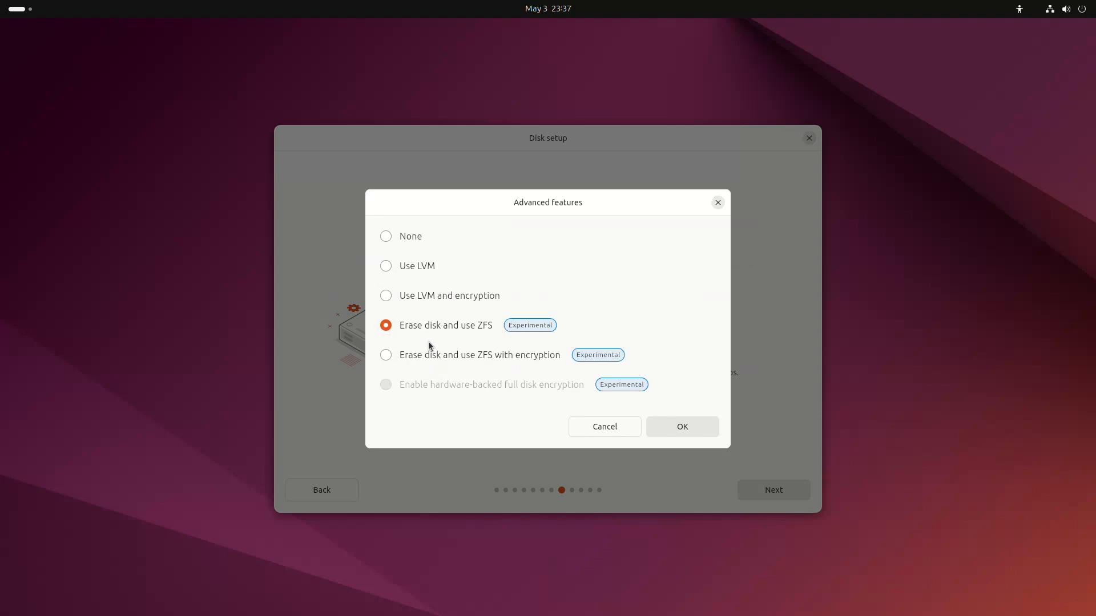
click(386, 354)
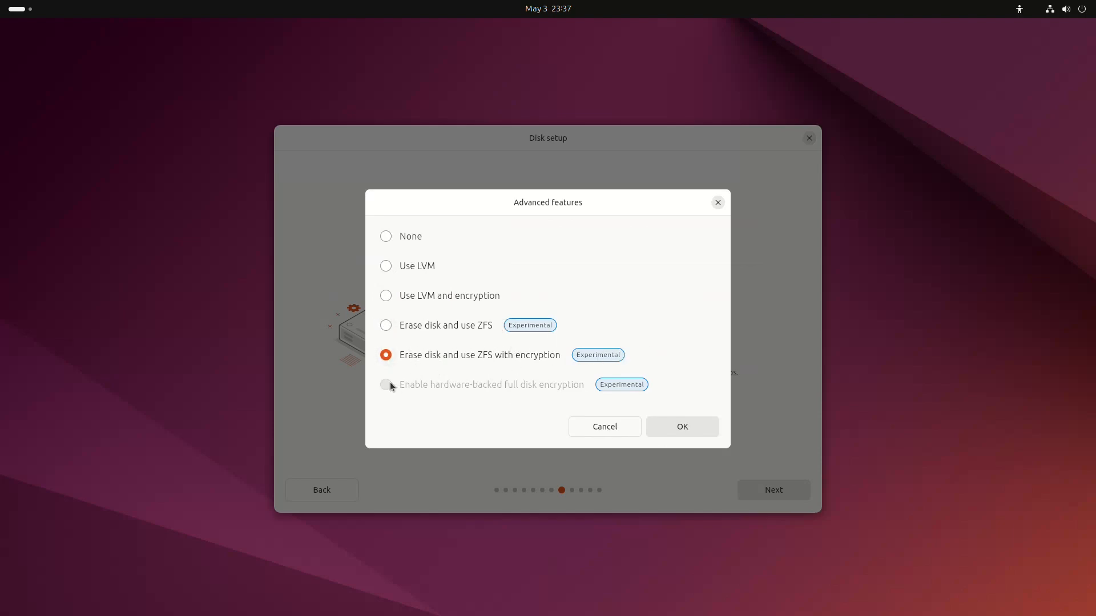
mouse_move(639, 420)
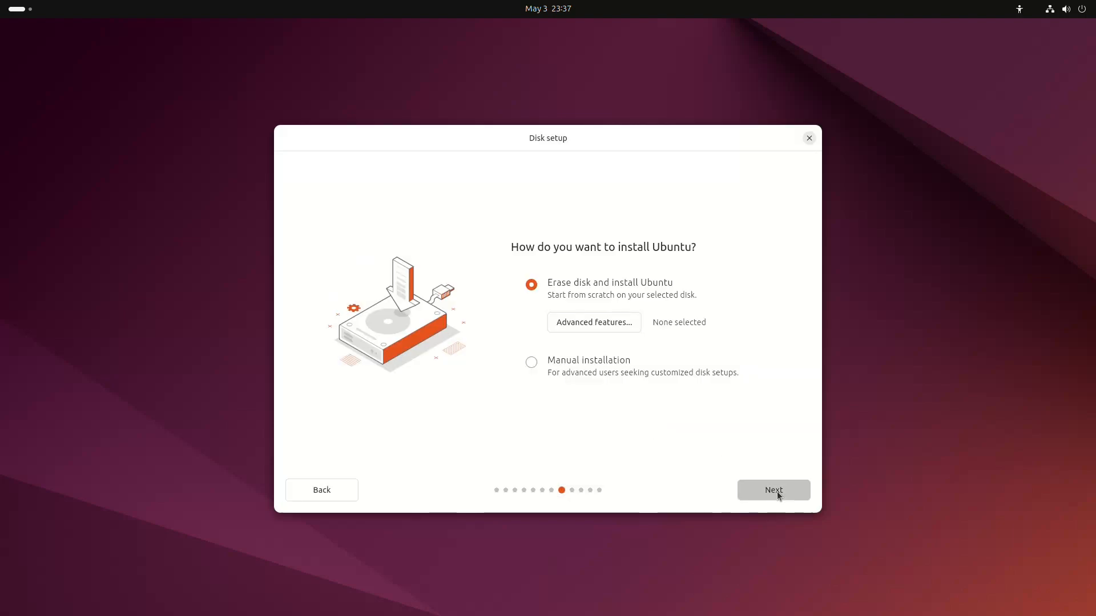
click(773, 490)
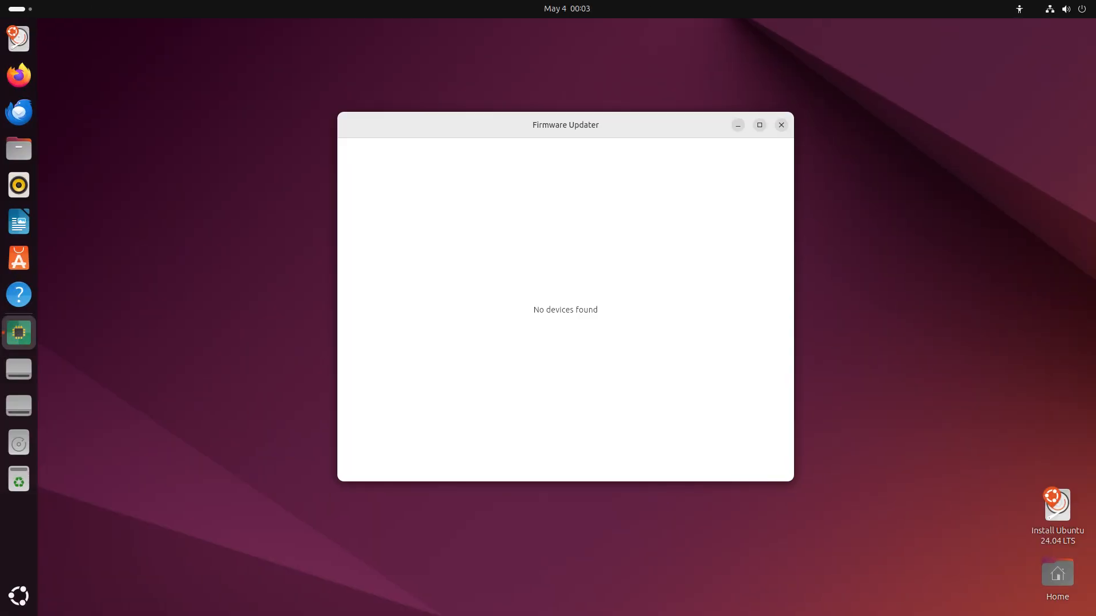
- Close the Firmware Updater and return focus to the desktop with its crown wallpaper
click(780, 125)
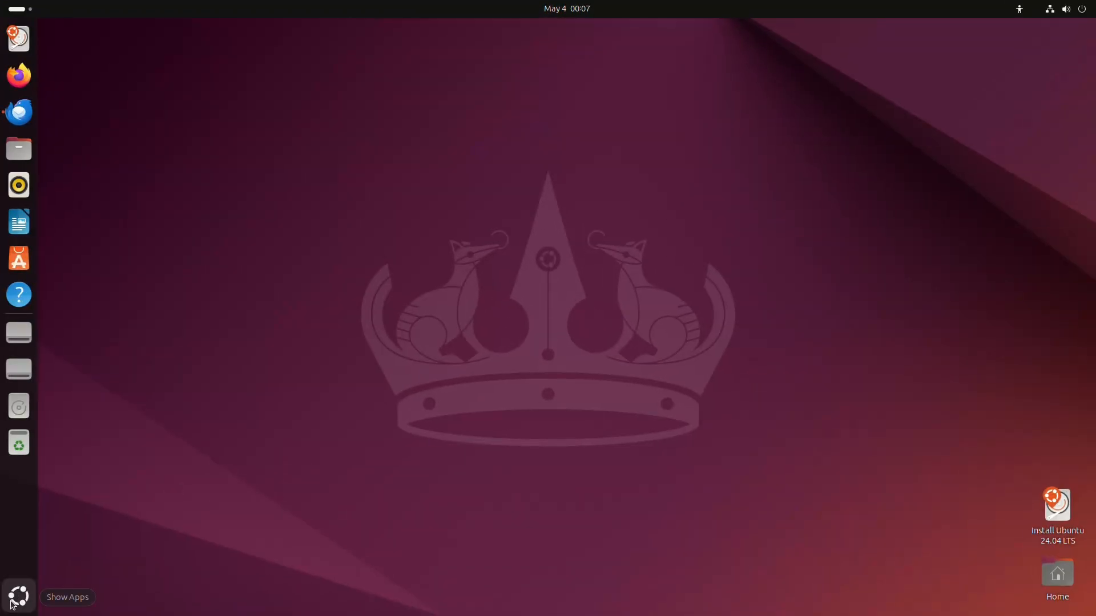
mouse_move(591, 315)
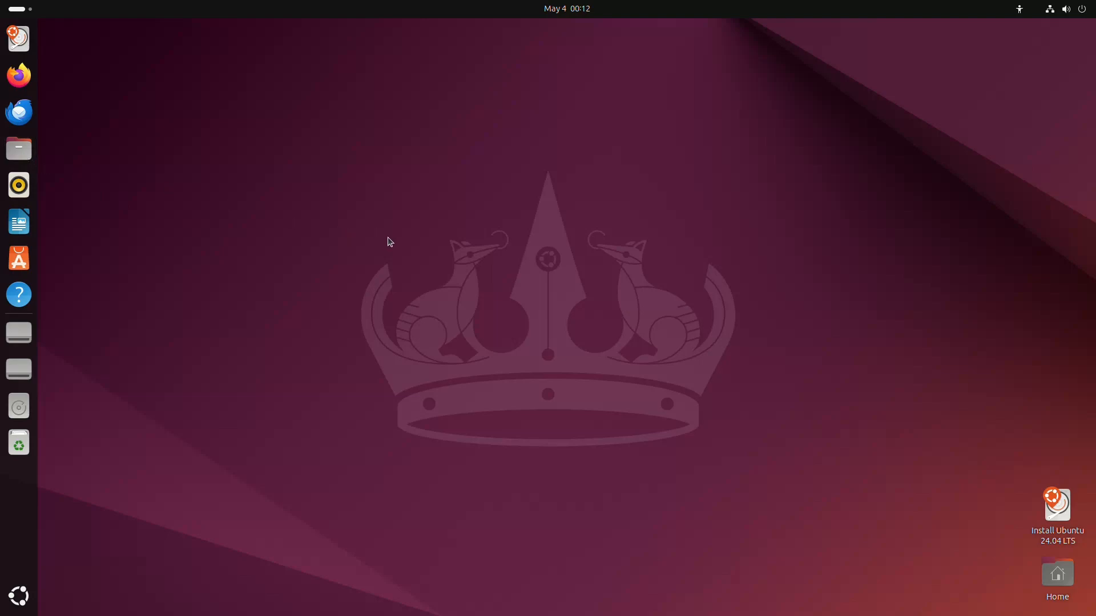
click(19, 149)
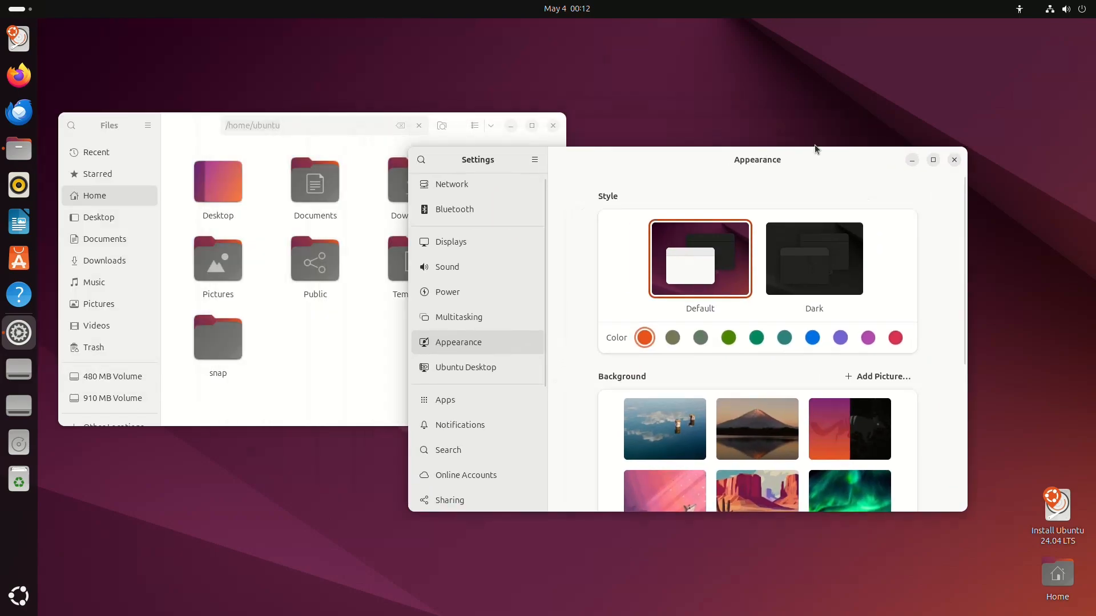
- Screenshot the Appearance settings, close the windows and bring up the activities overview
click(1056, 9)
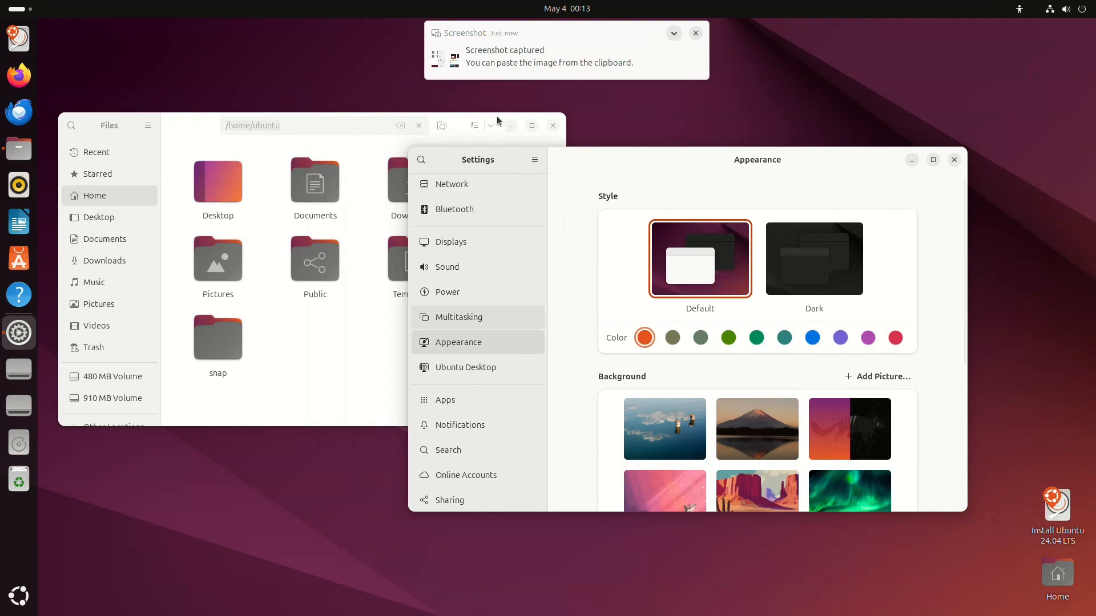
click(673, 33)
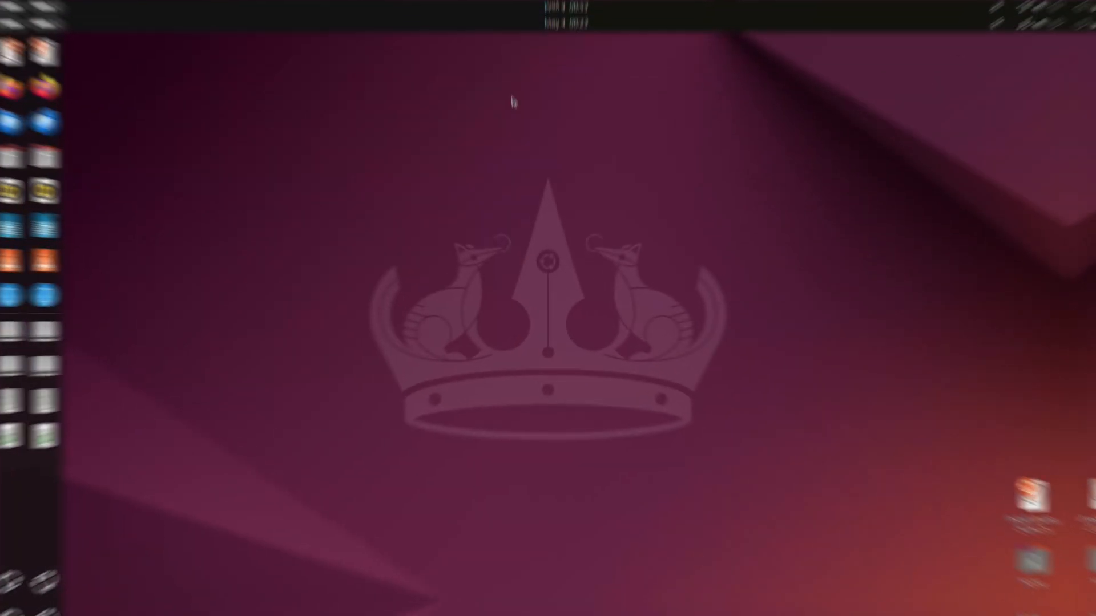
click(1048, 8)
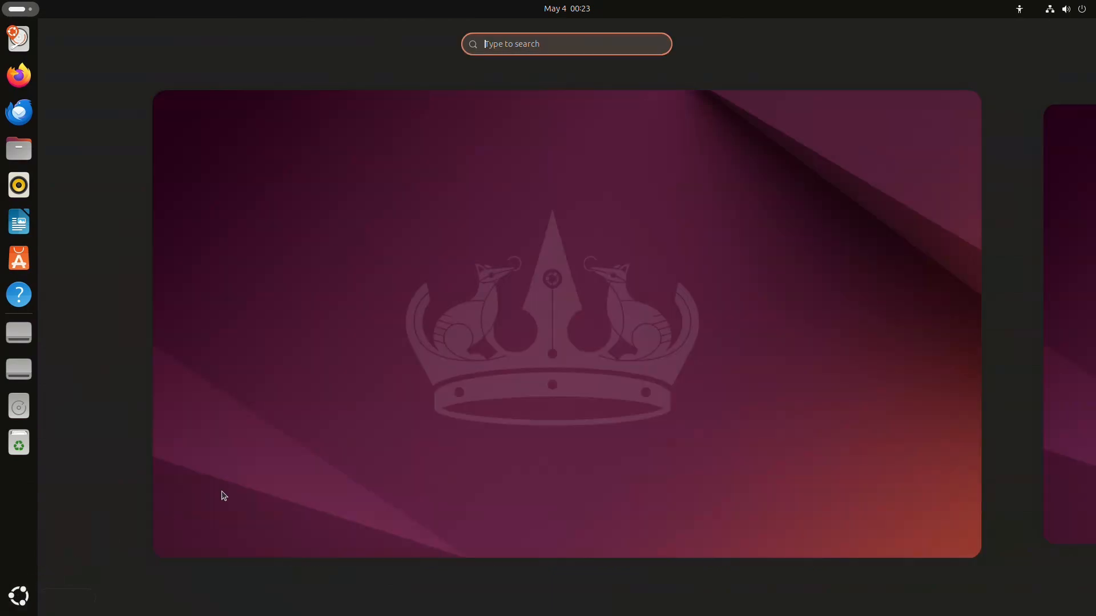
- Leave the overview, start a terminal and run neofetch to show the Ubuntu 24.04 LTS summary
key(Escape)
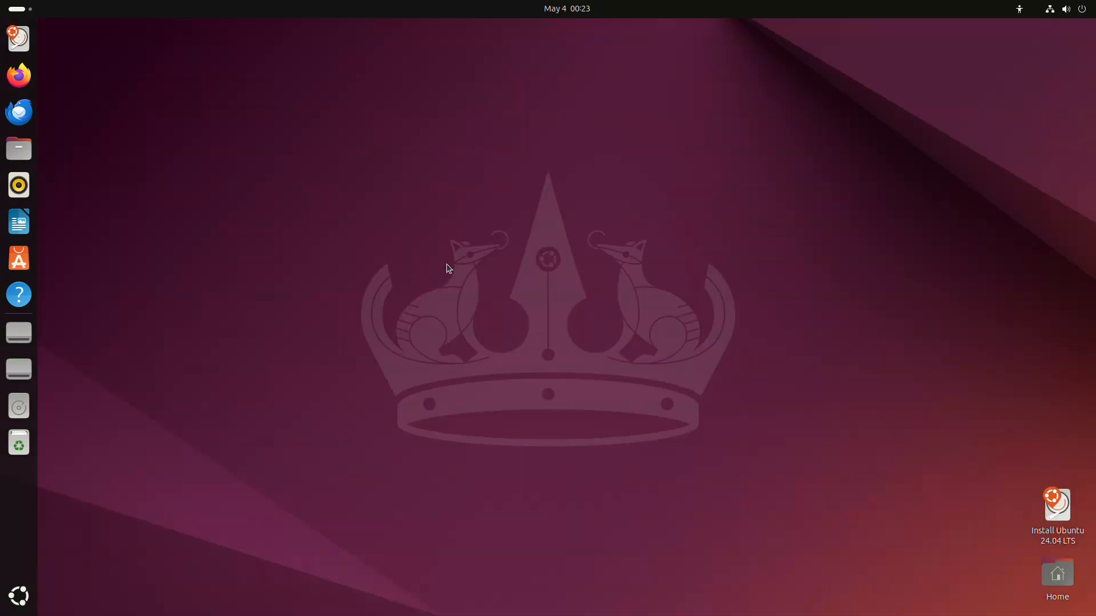
click(18, 332)
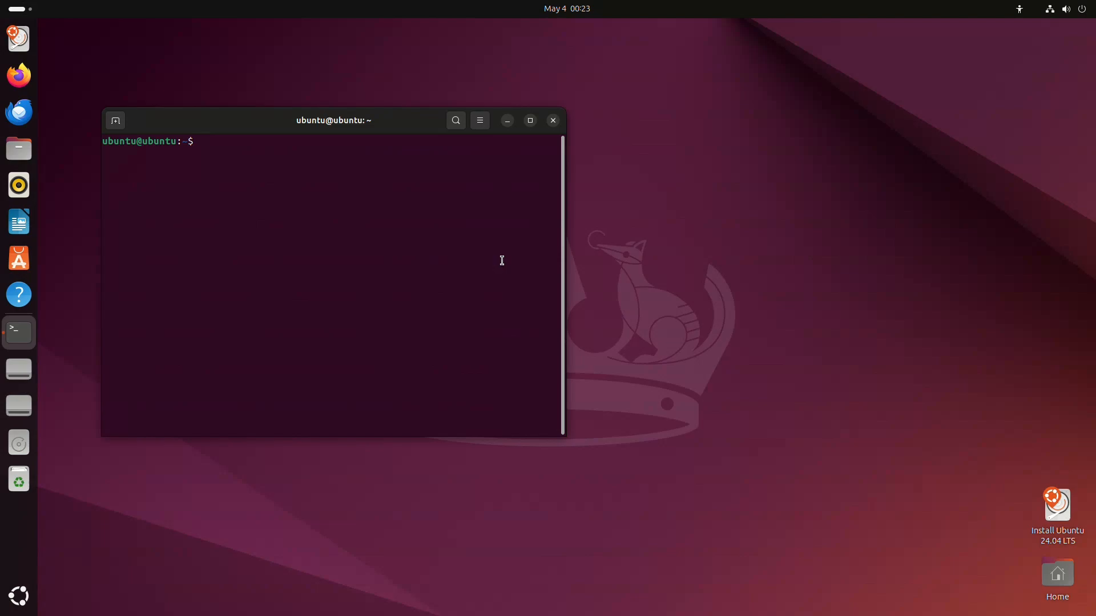
text(neofetch)
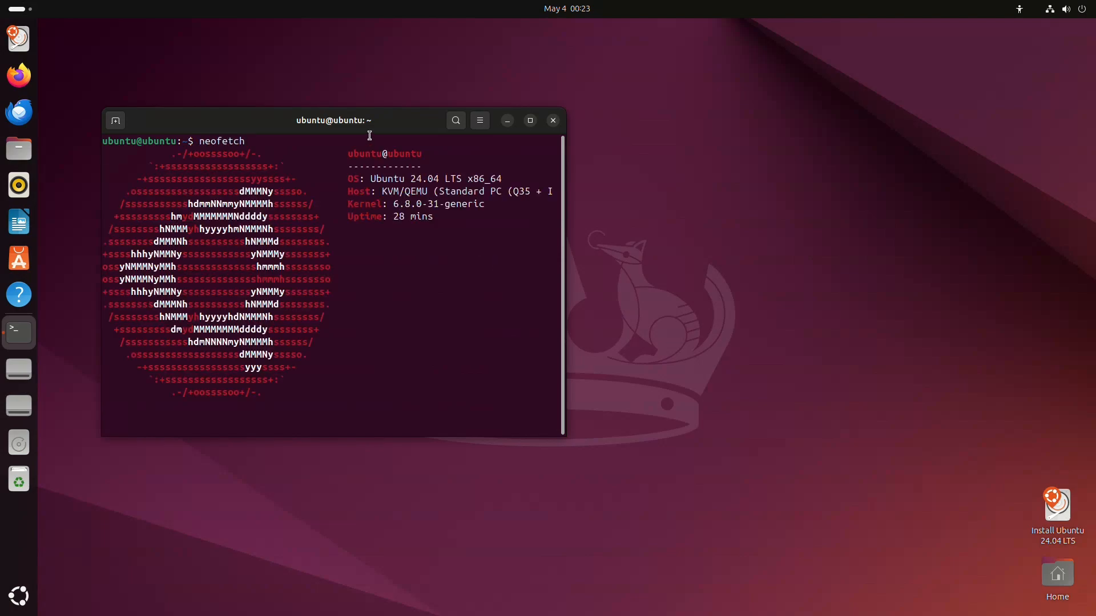